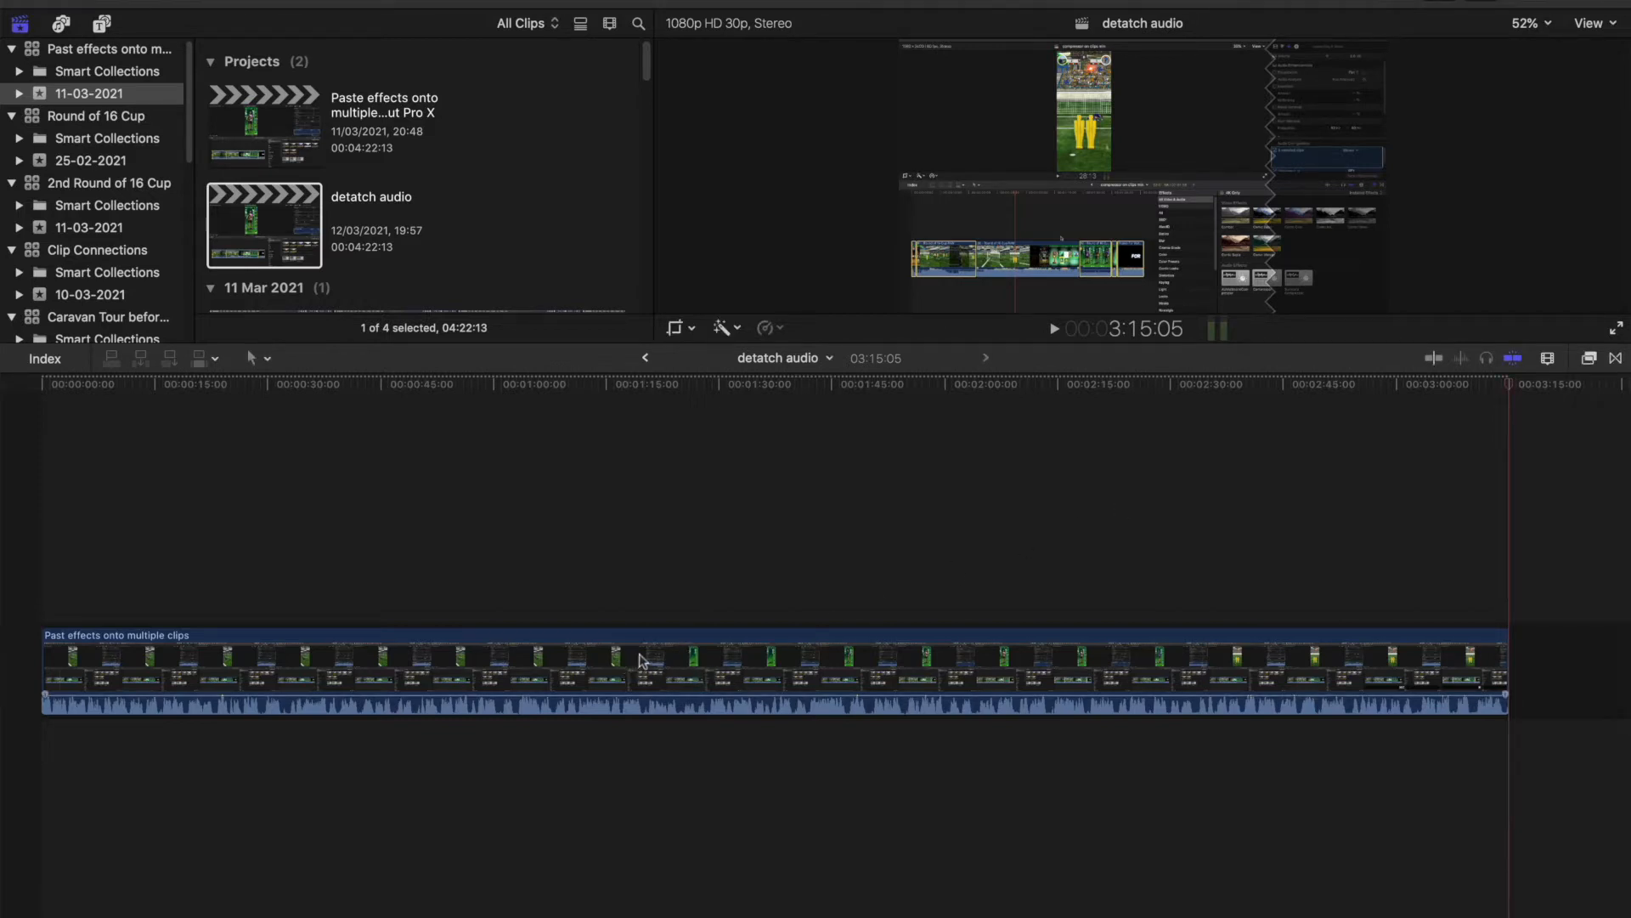
pyautogui.moveTo(666, 661)
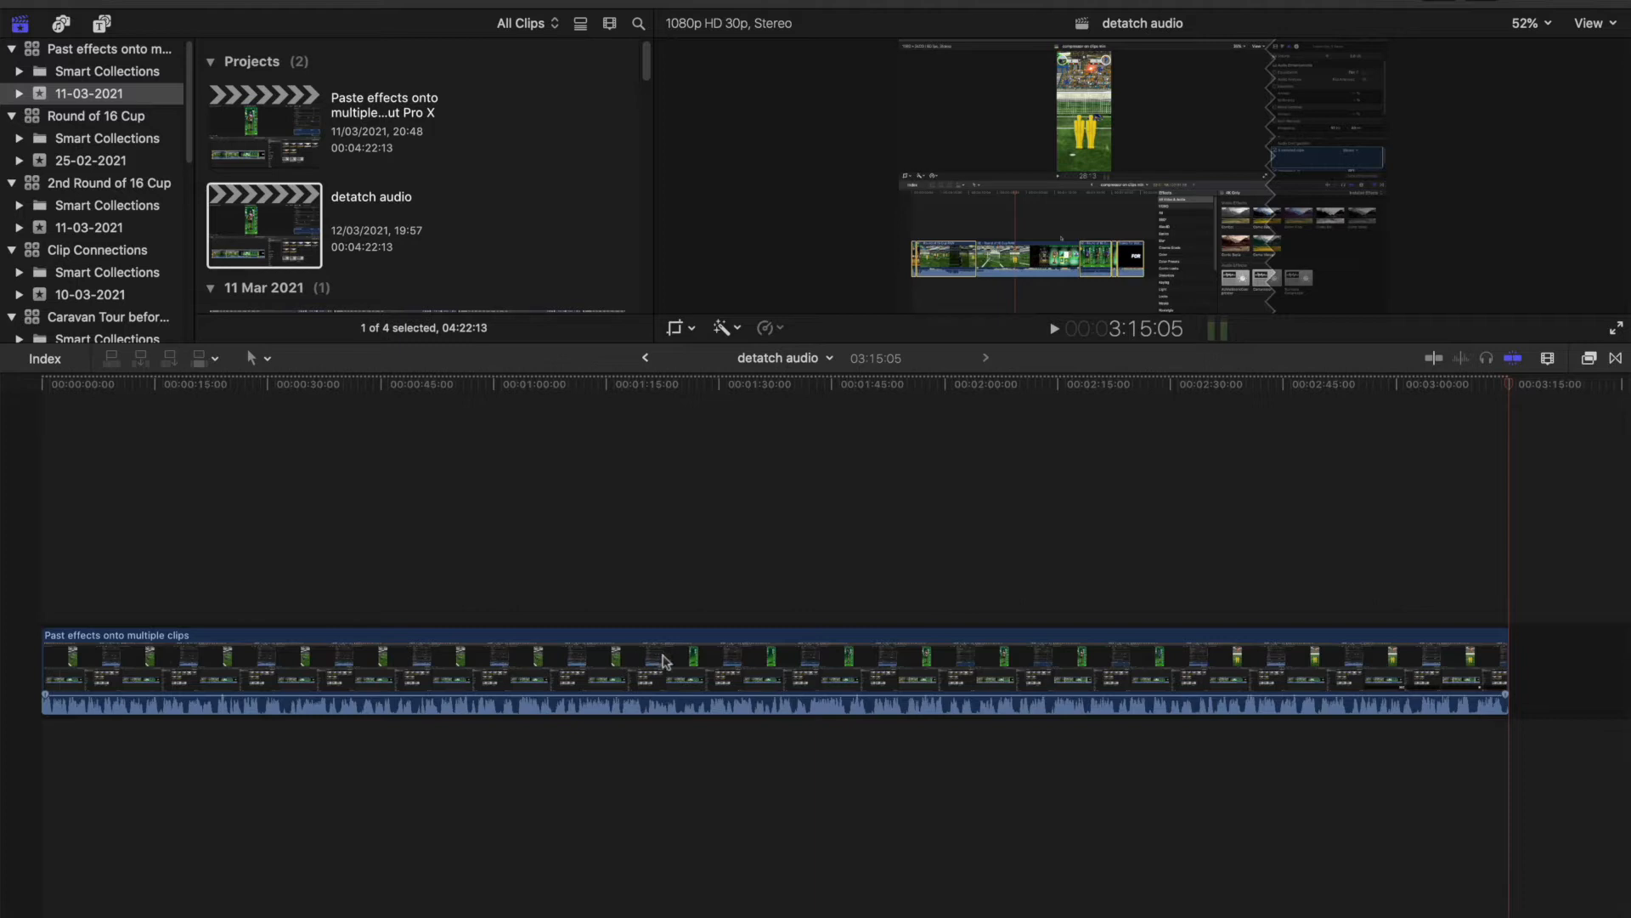
# Select the timeline clip and nudge its audio volume line slightly higher.
pyautogui.click(666, 666)
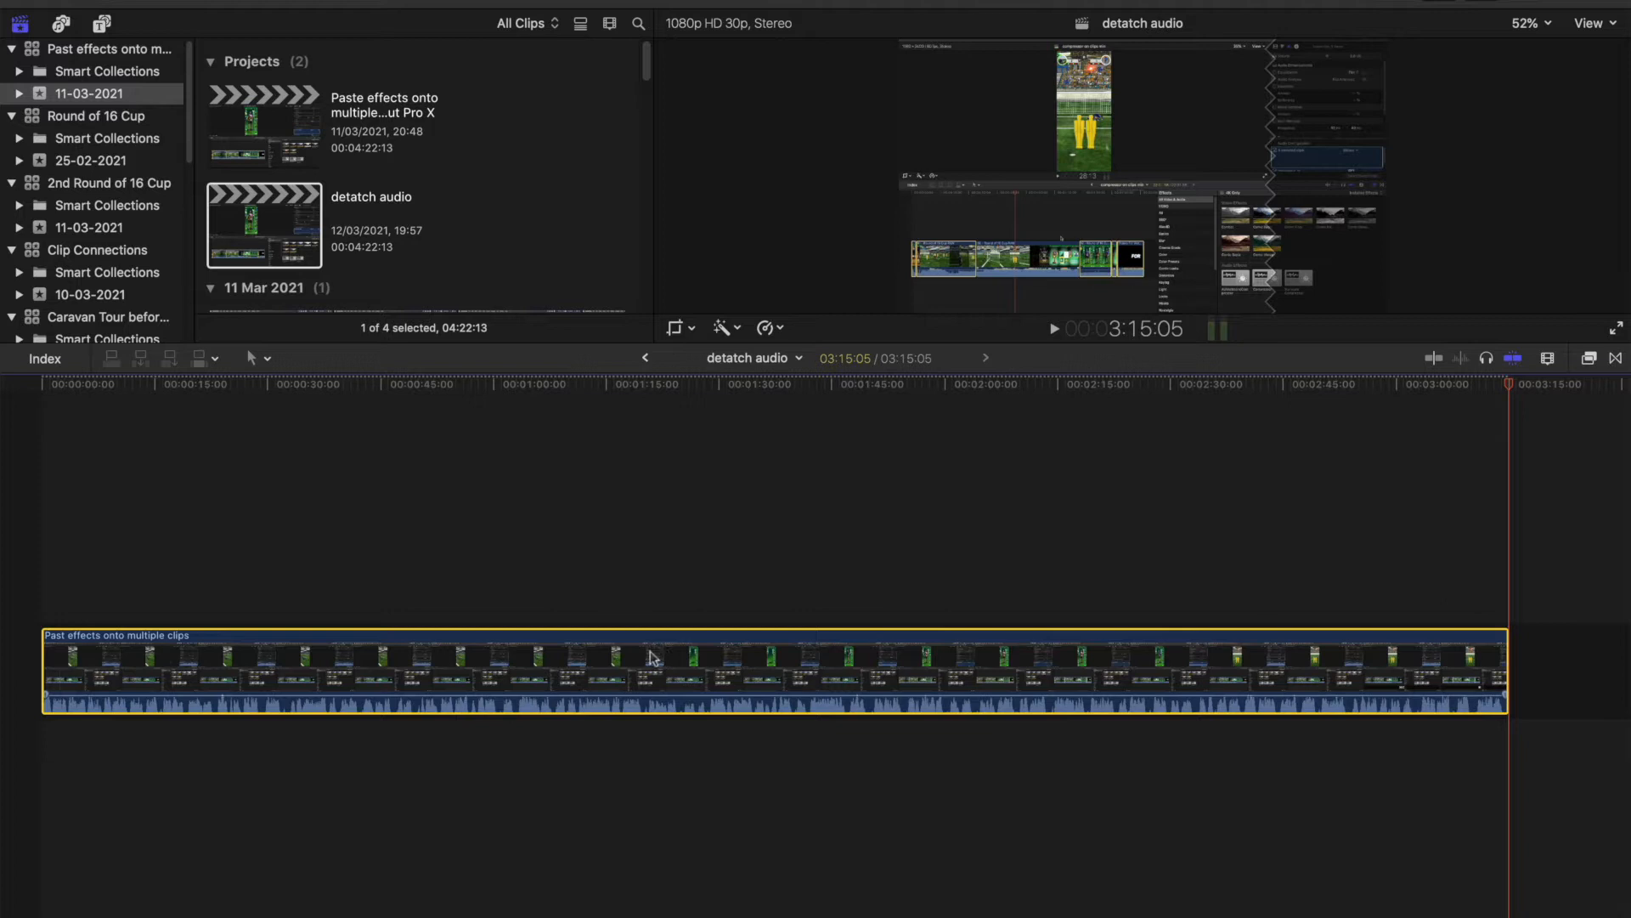
pyautogui.moveTo(643, 697)
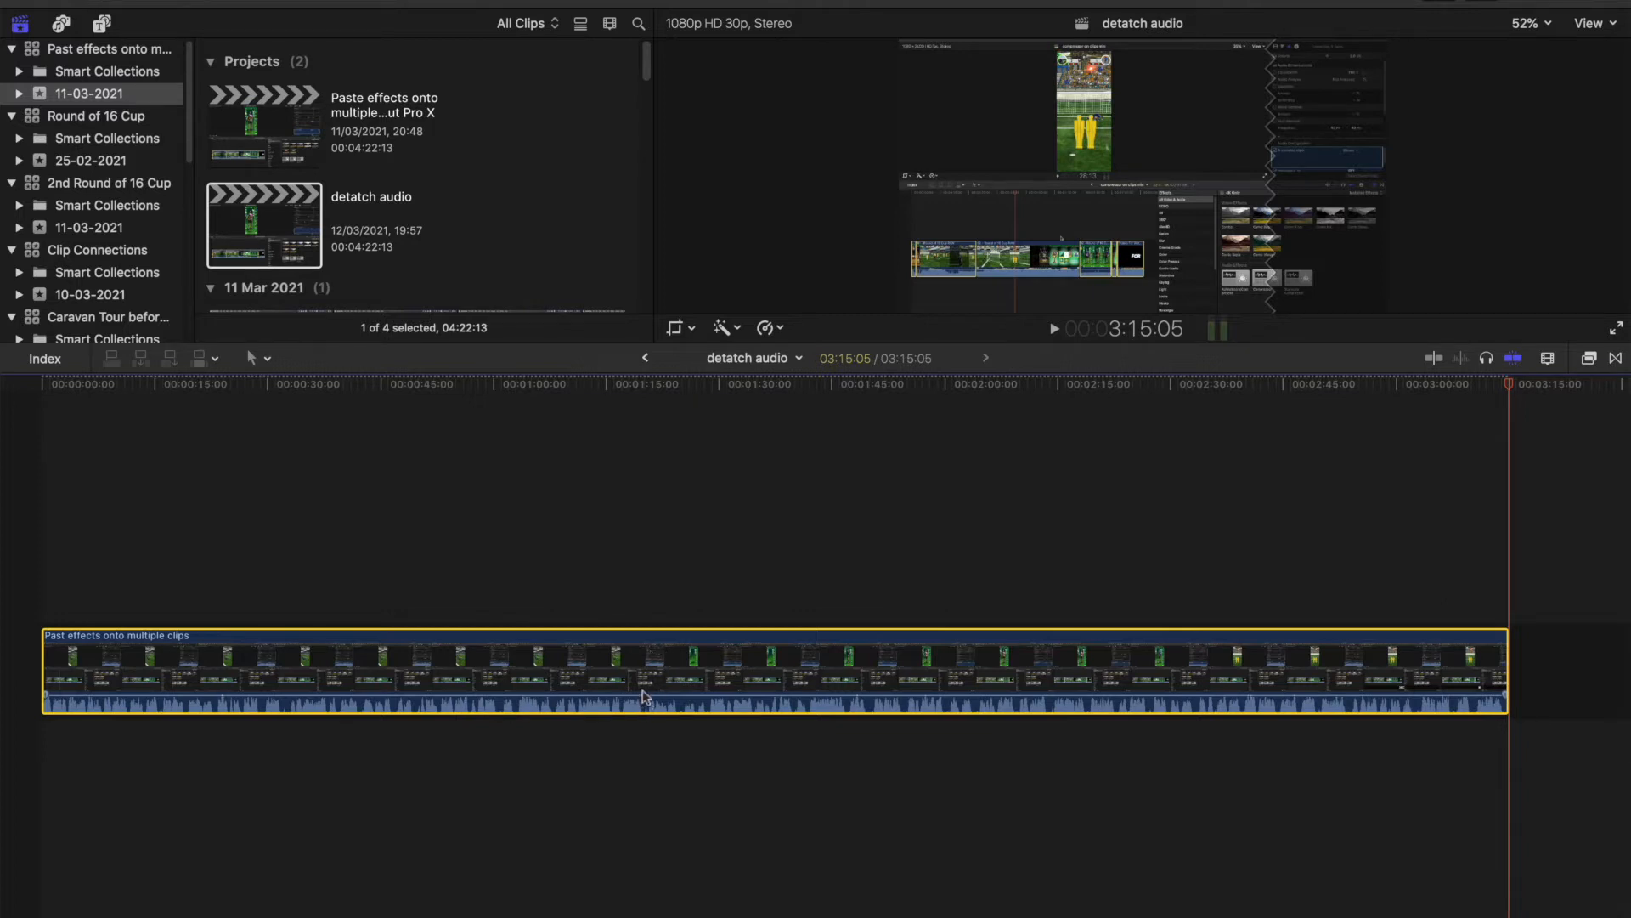
pyautogui.moveTo(655, 705)
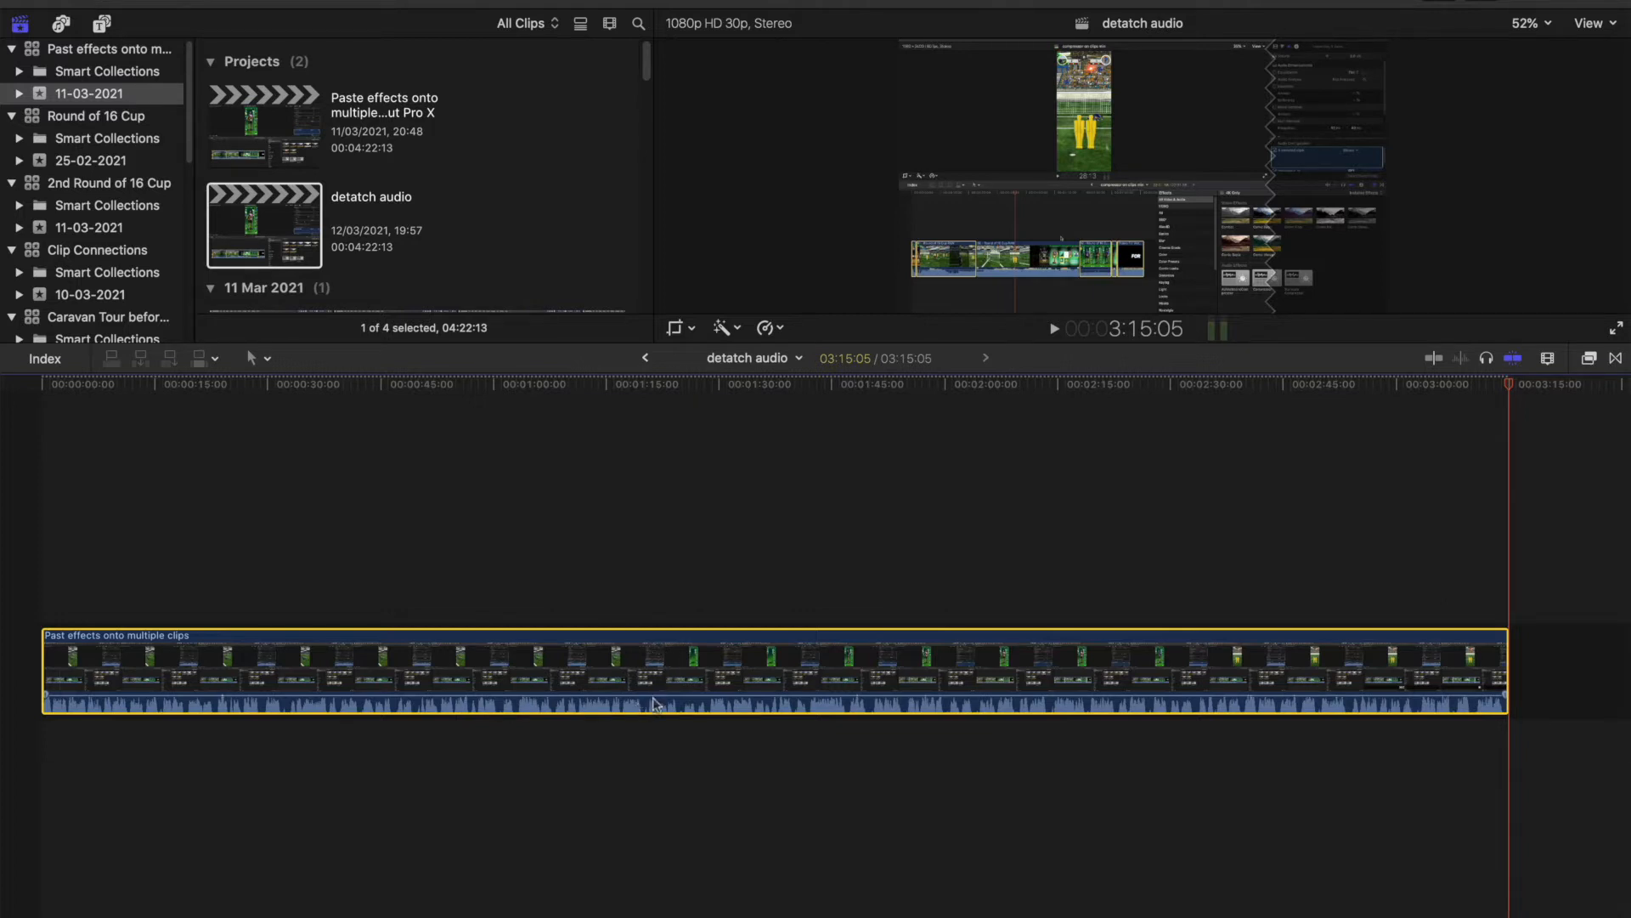
pyautogui.moveTo(643, 706); pyautogui.dragTo(643, 690)
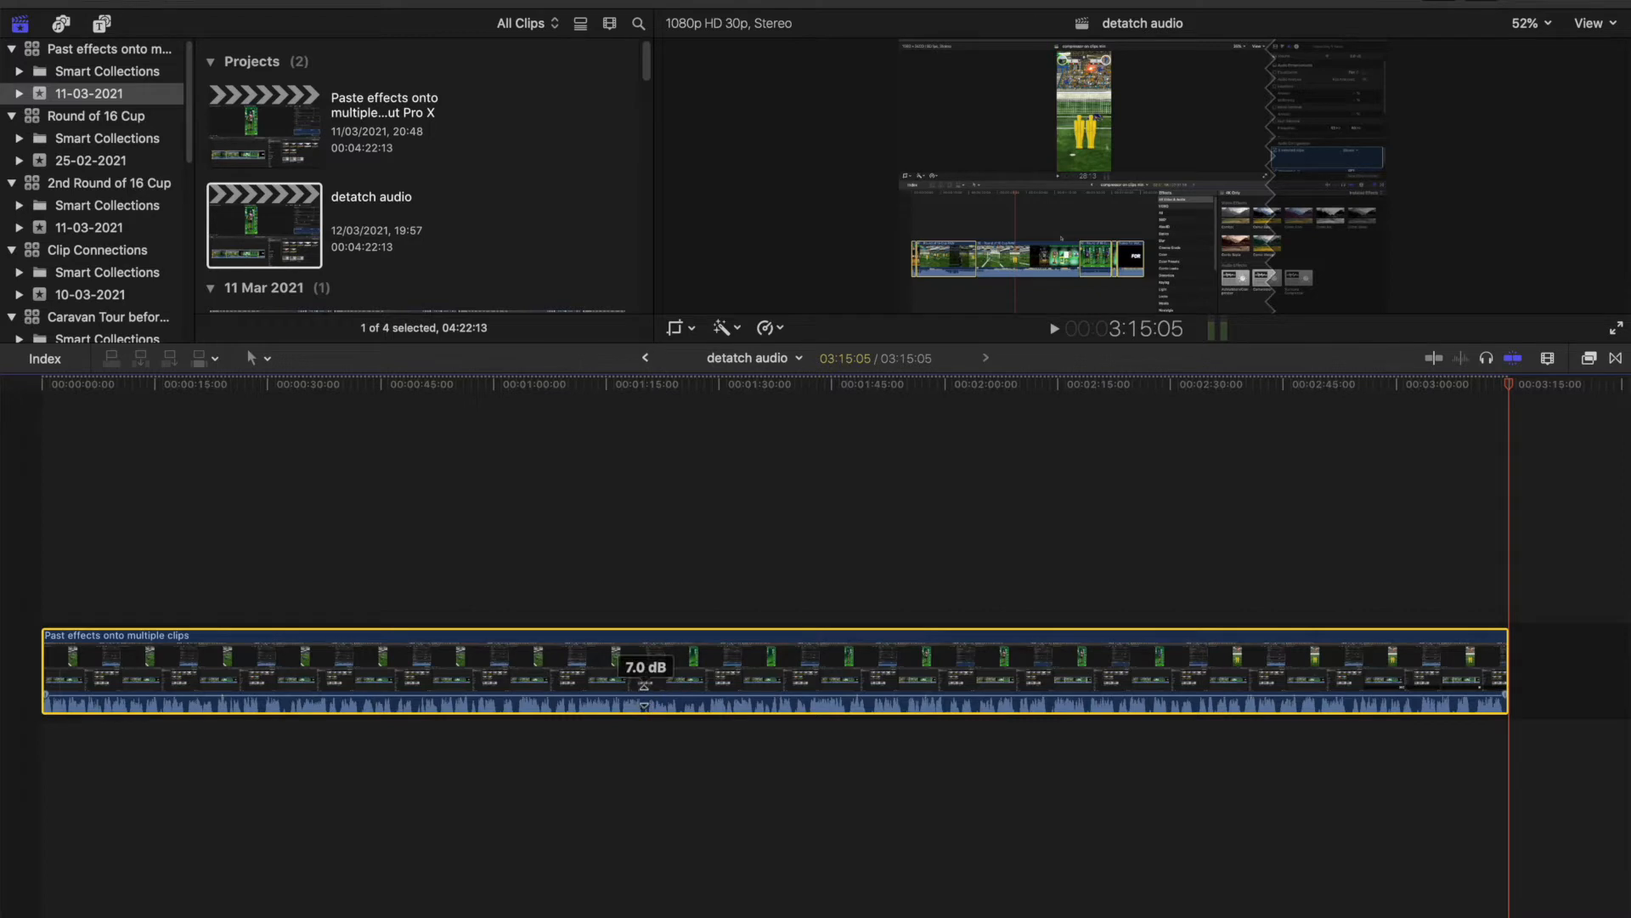
pyautogui.moveTo(644, 689)
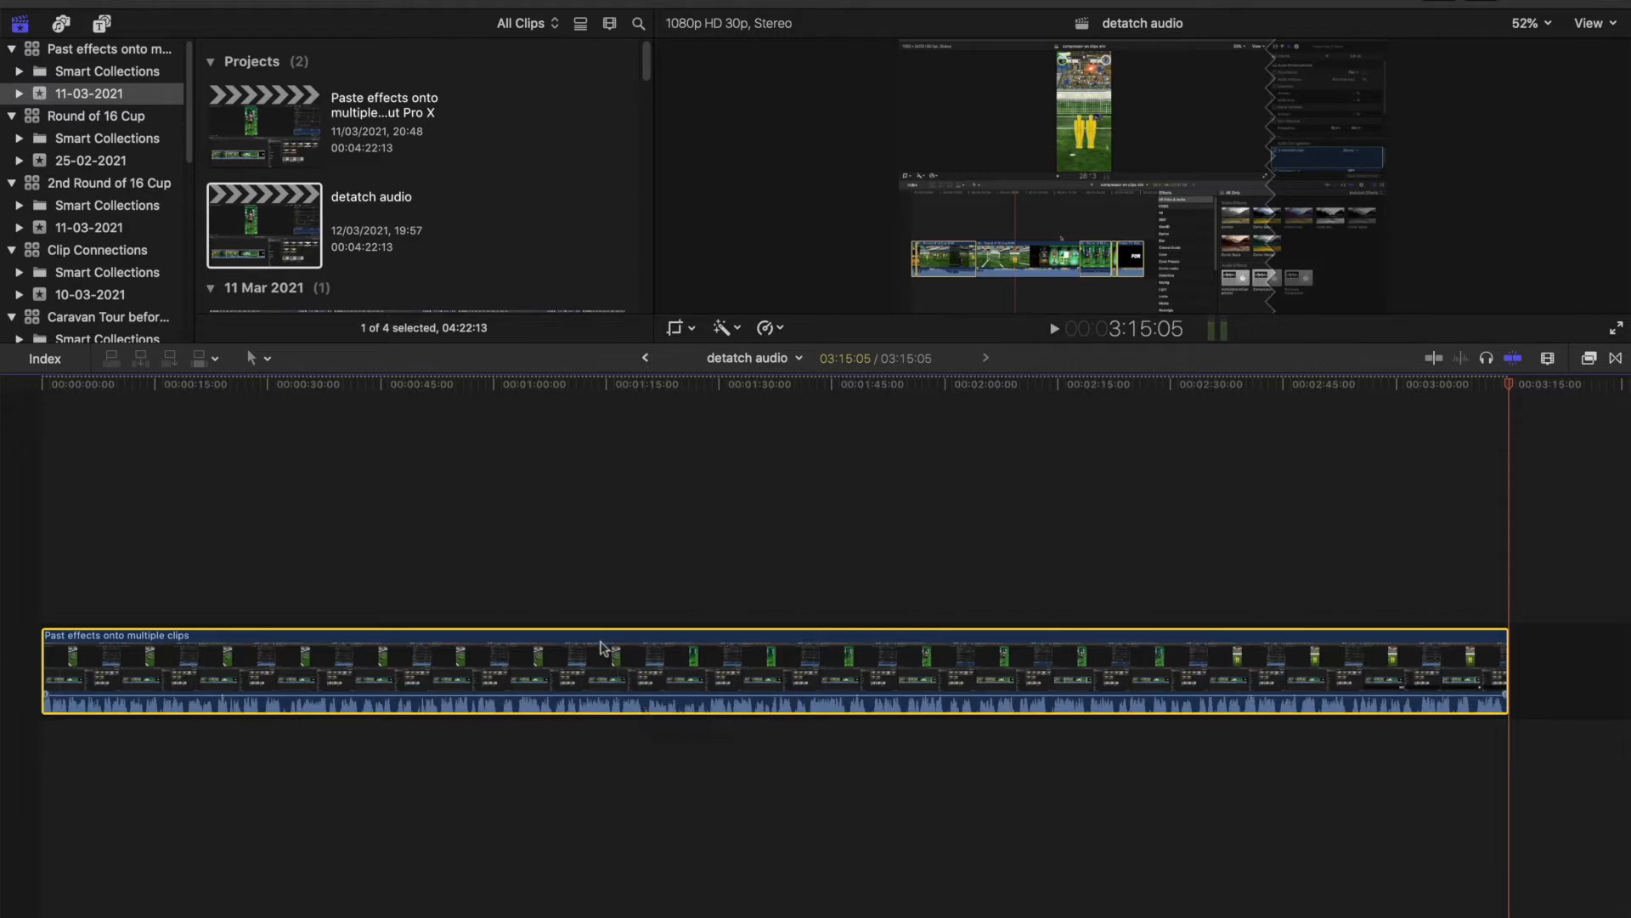
pyautogui.moveTo(810, 696)
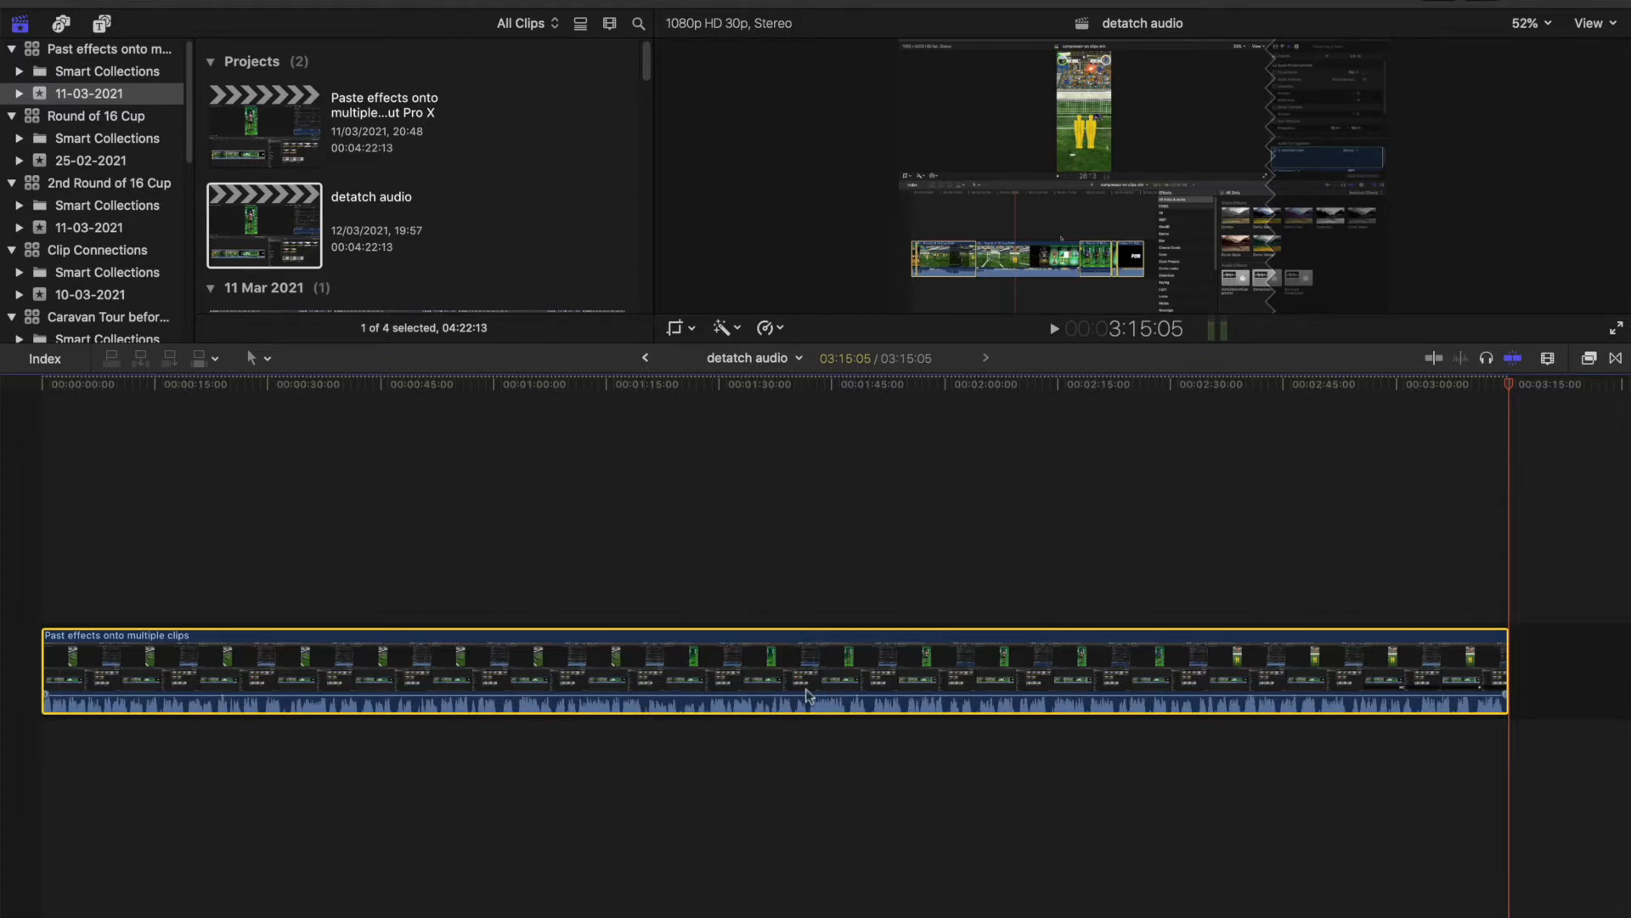
# Detach the clip's audio via its shortcut menu, then undo so the audio shows expanded beneath the video.
pyautogui.rightClick(810, 695)
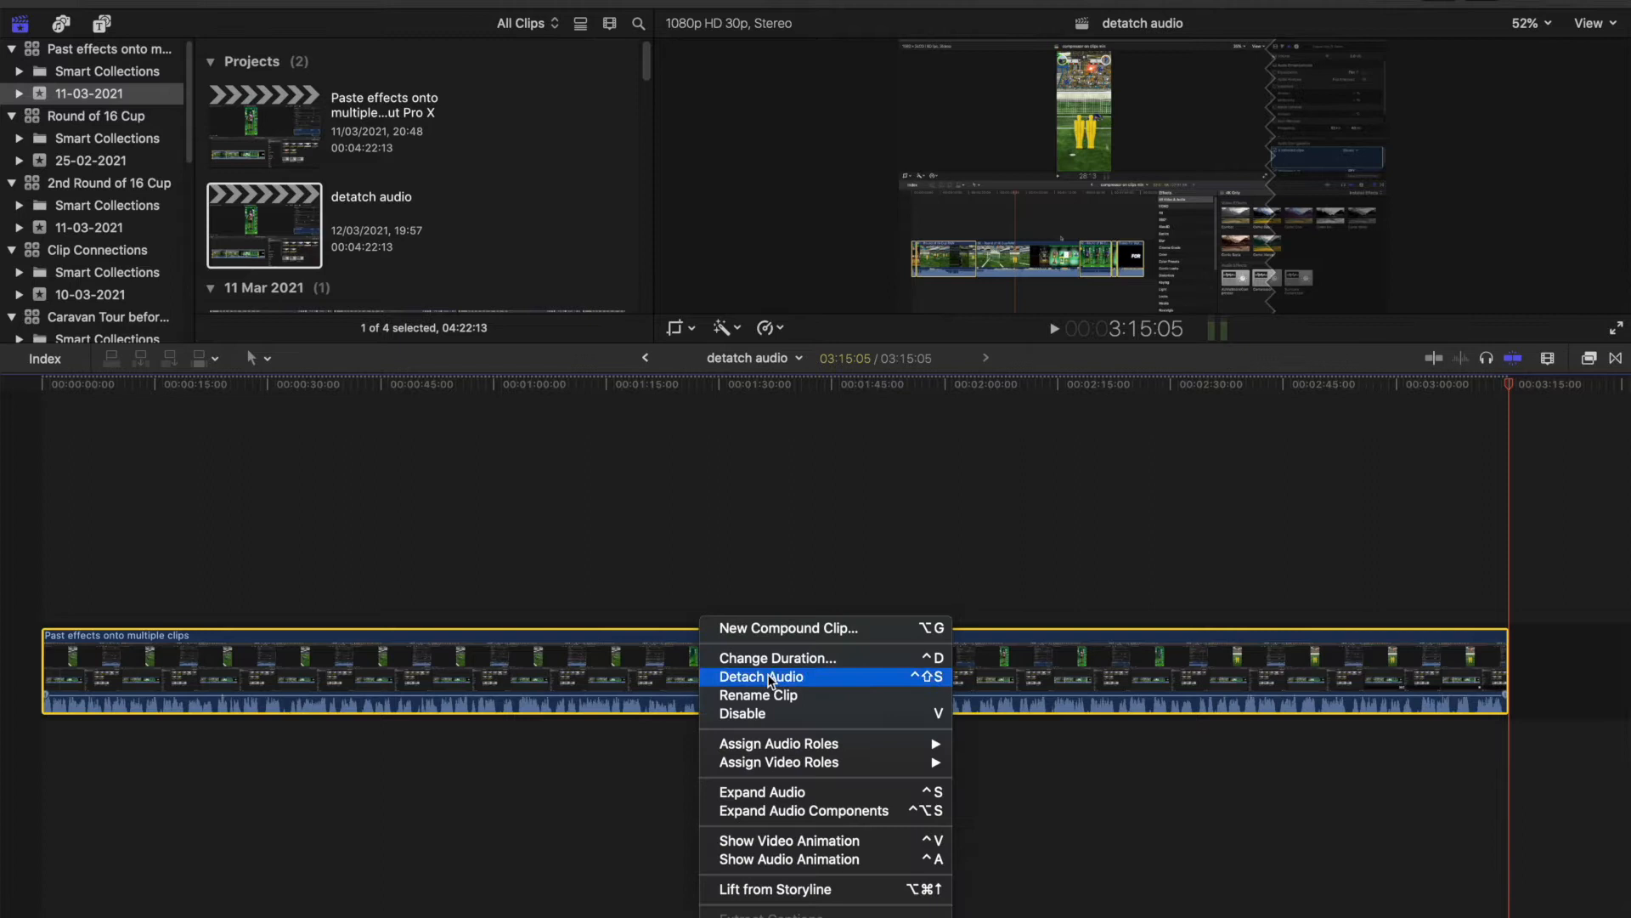
pyautogui.click(760, 676)
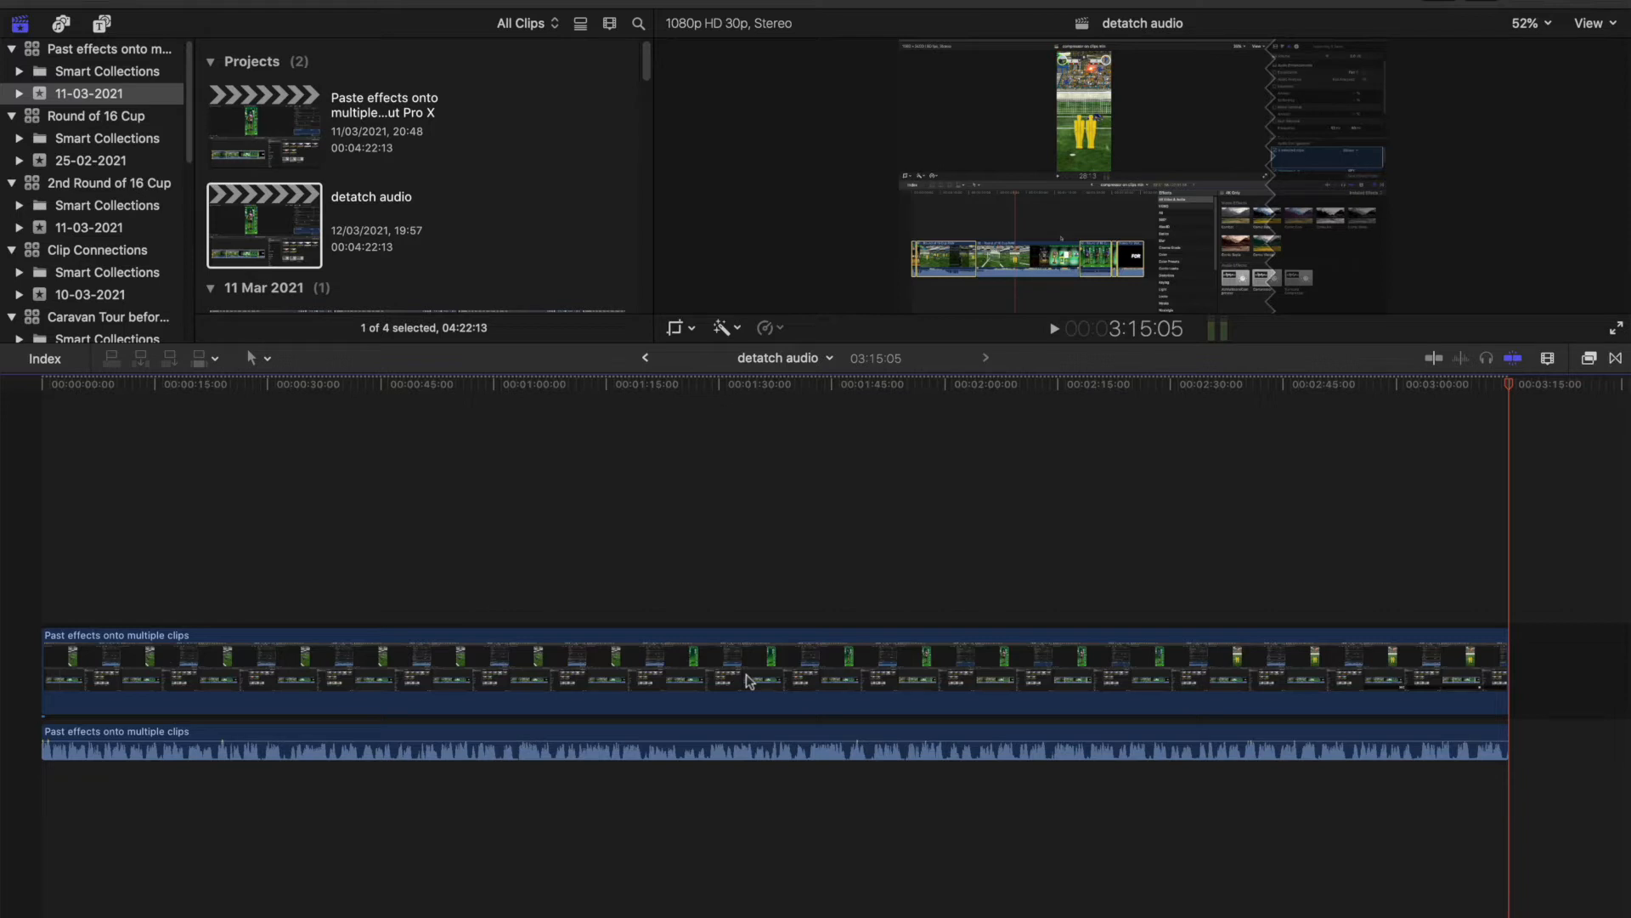
pyautogui.press('cmd+z')
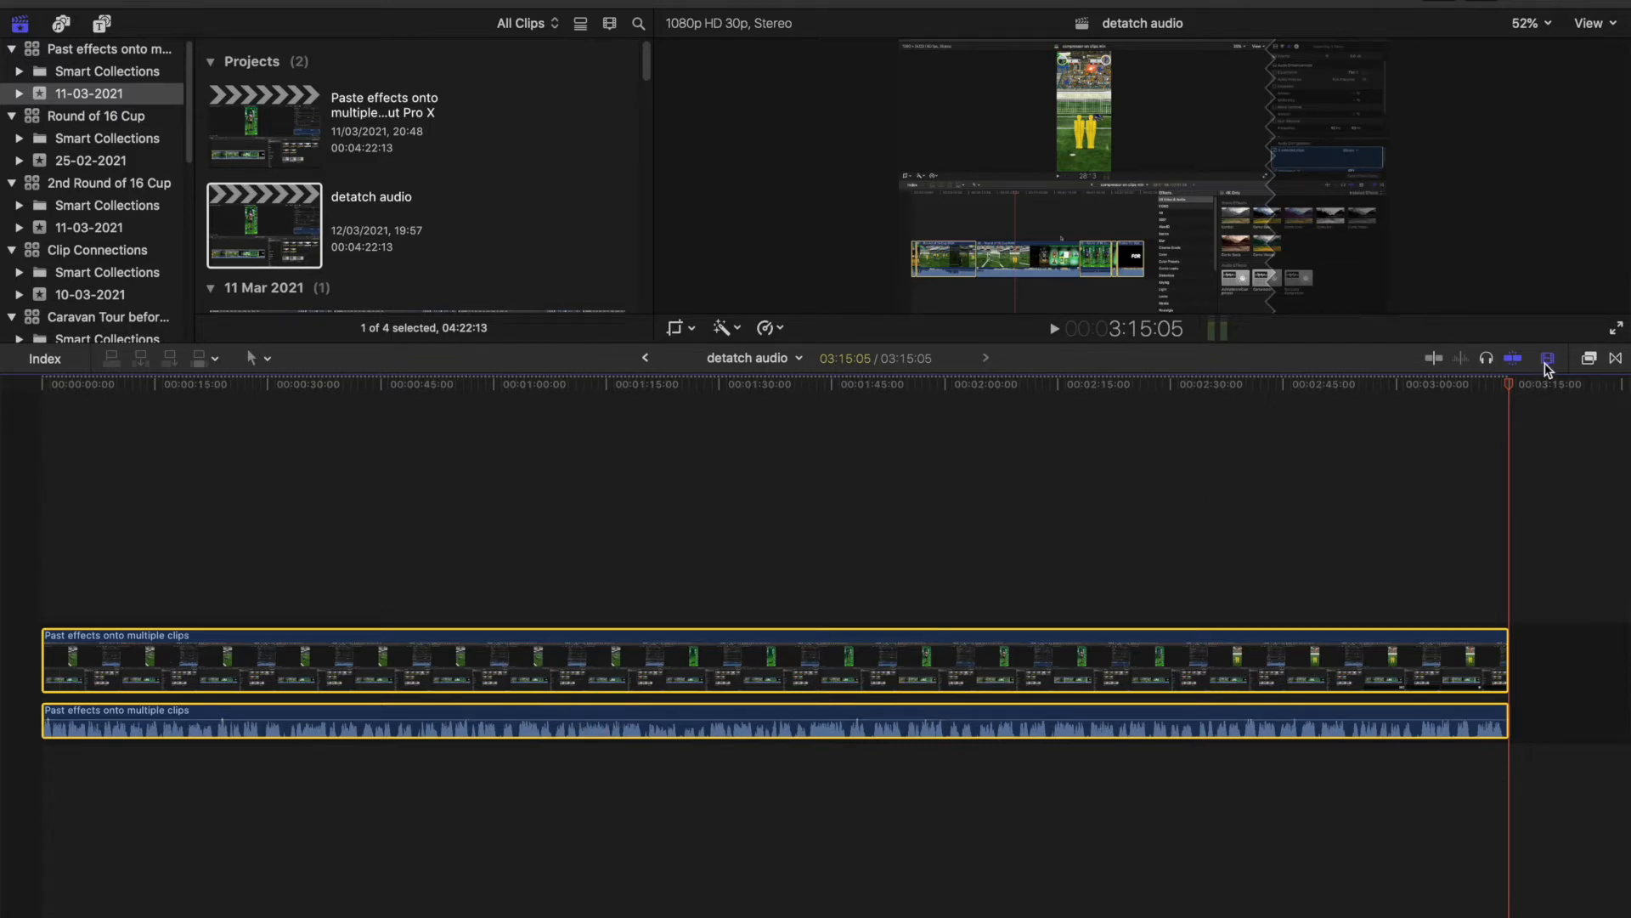
# Enlarge clip height with Clip Appearance and move the playhead to about 01:17.
pyautogui.click(1548, 358)
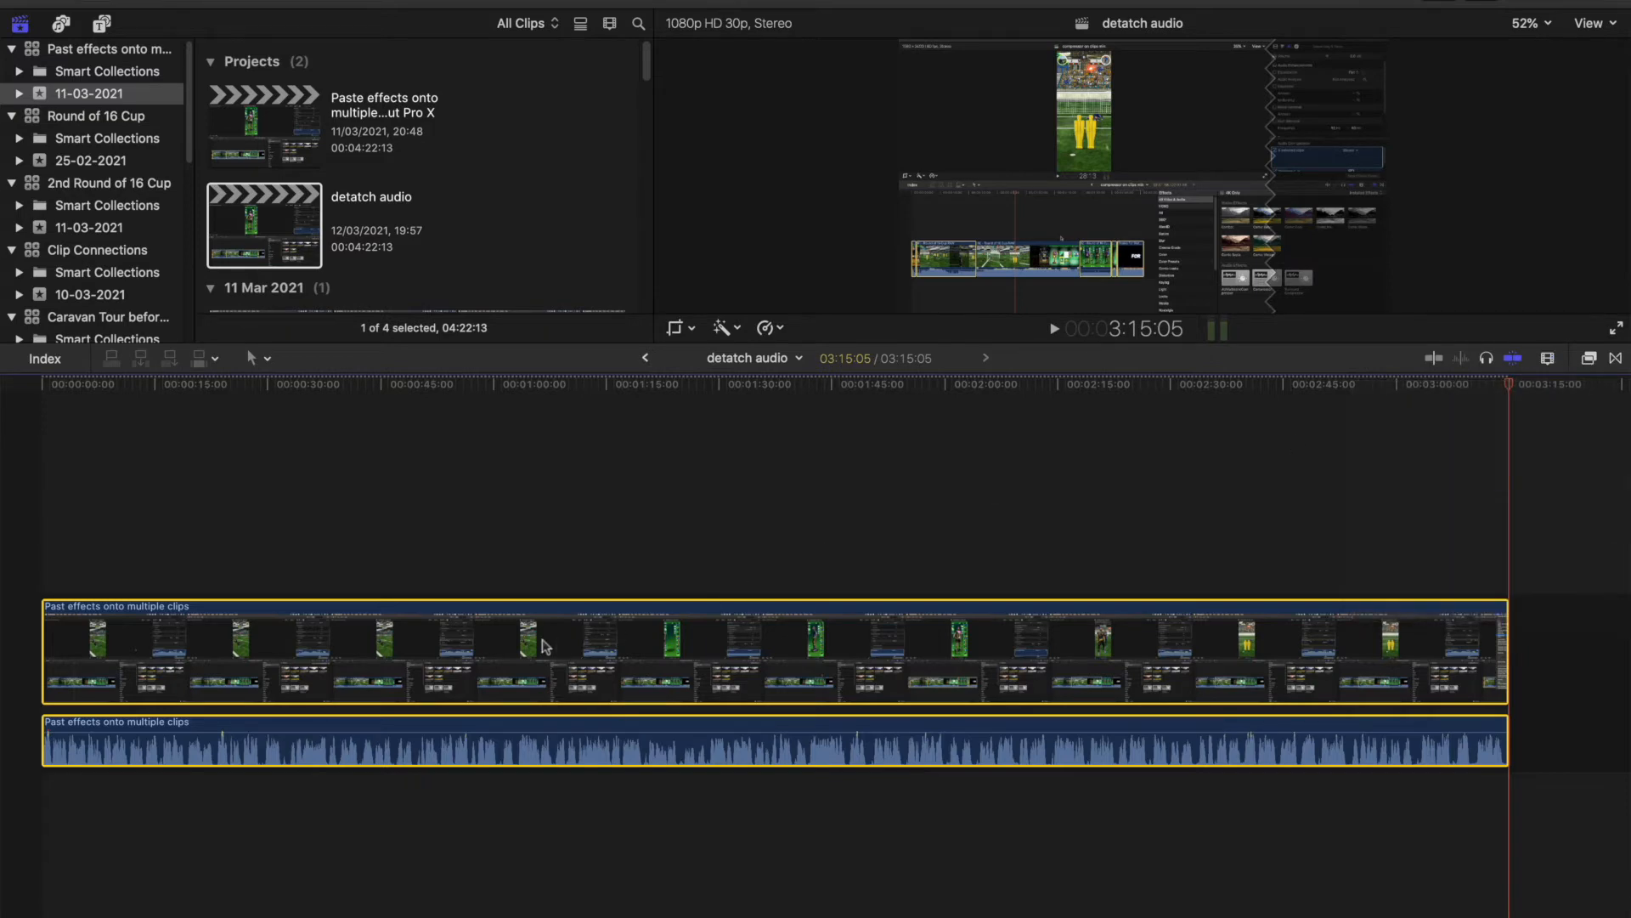
pyautogui.moveTo(541, 645); pyautogui.dragTo(696, 620)
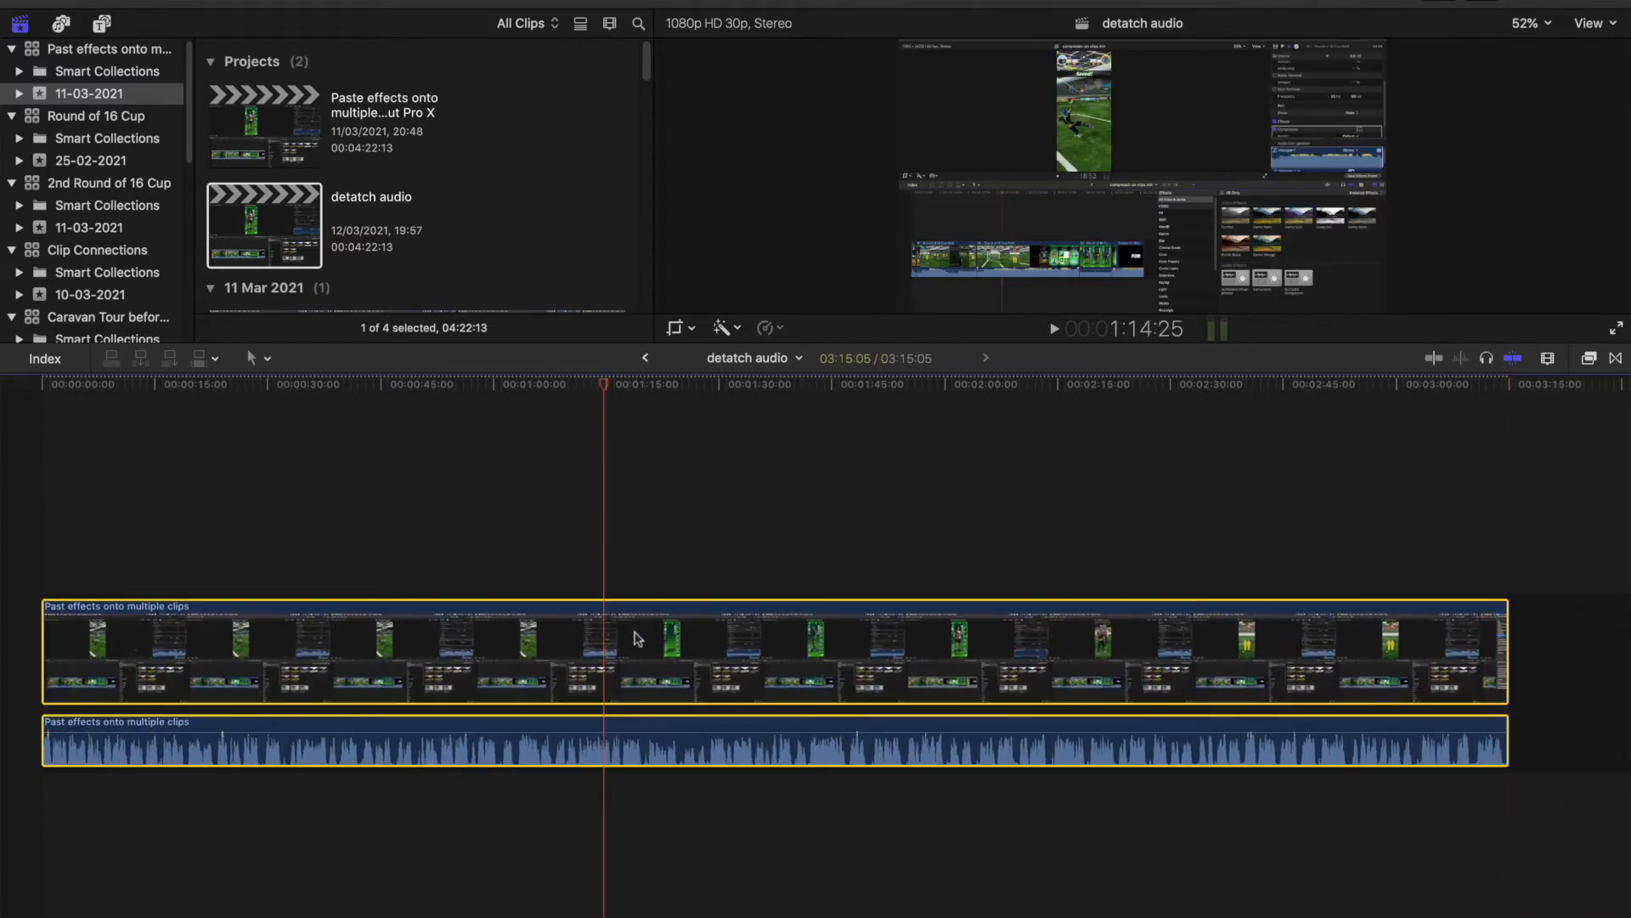
pyautogui.moveTo(560, 586)
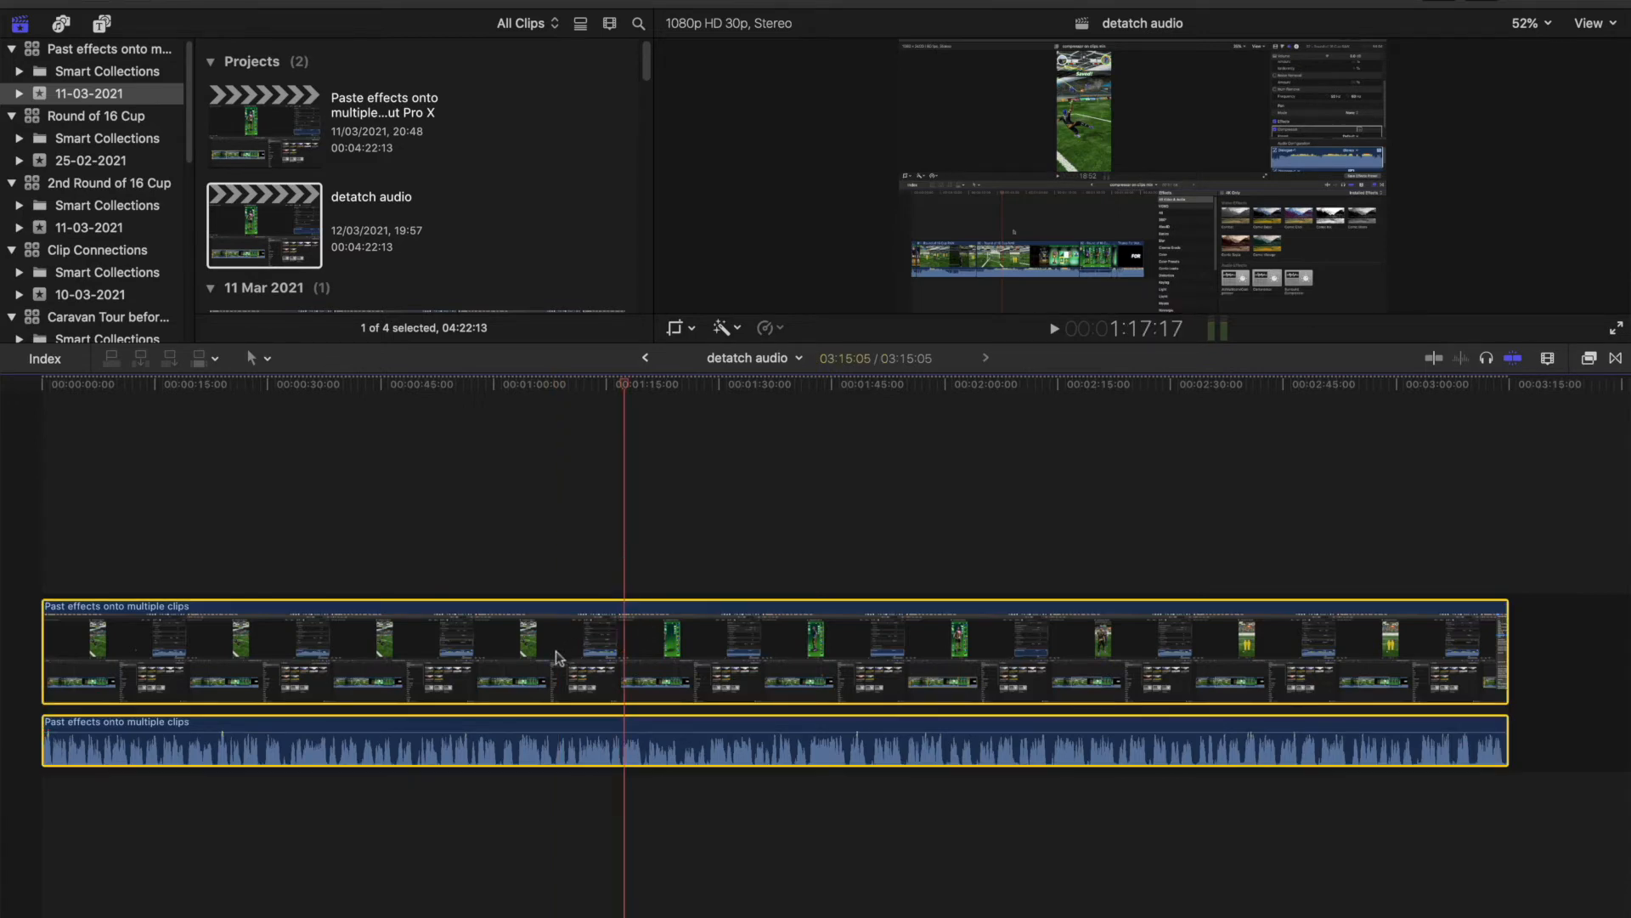
pyautogui.moveTo(652, 644)
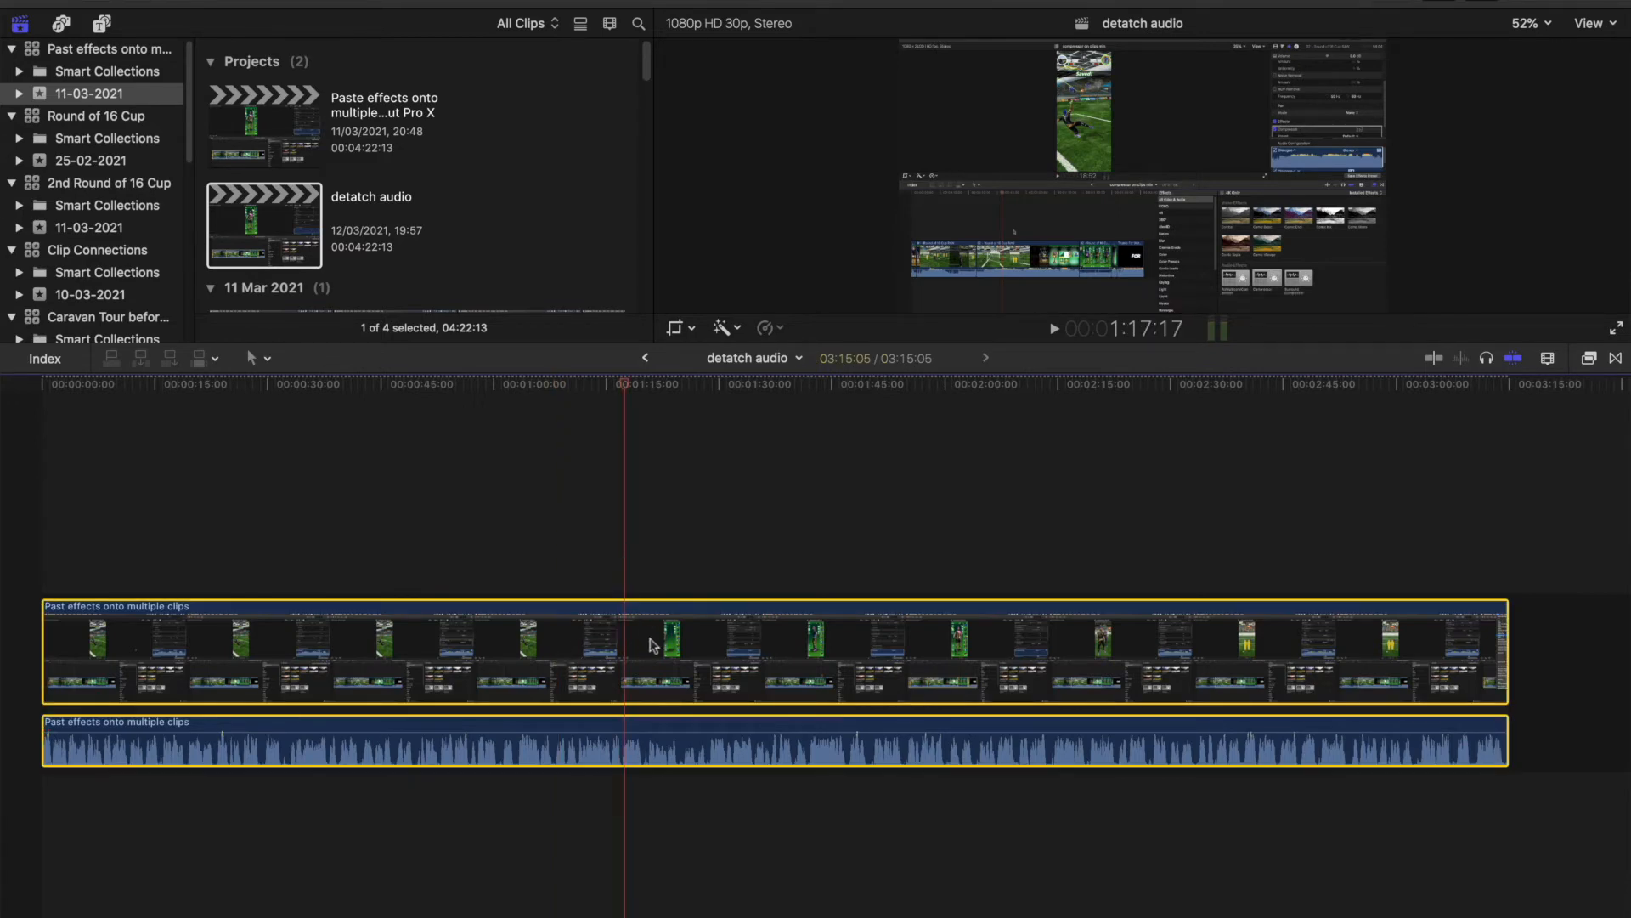
# Detach Audio from the clip's shortcut menu so the audio becomes its own clip below the video.
pyautogui.rightClick(650, 645)
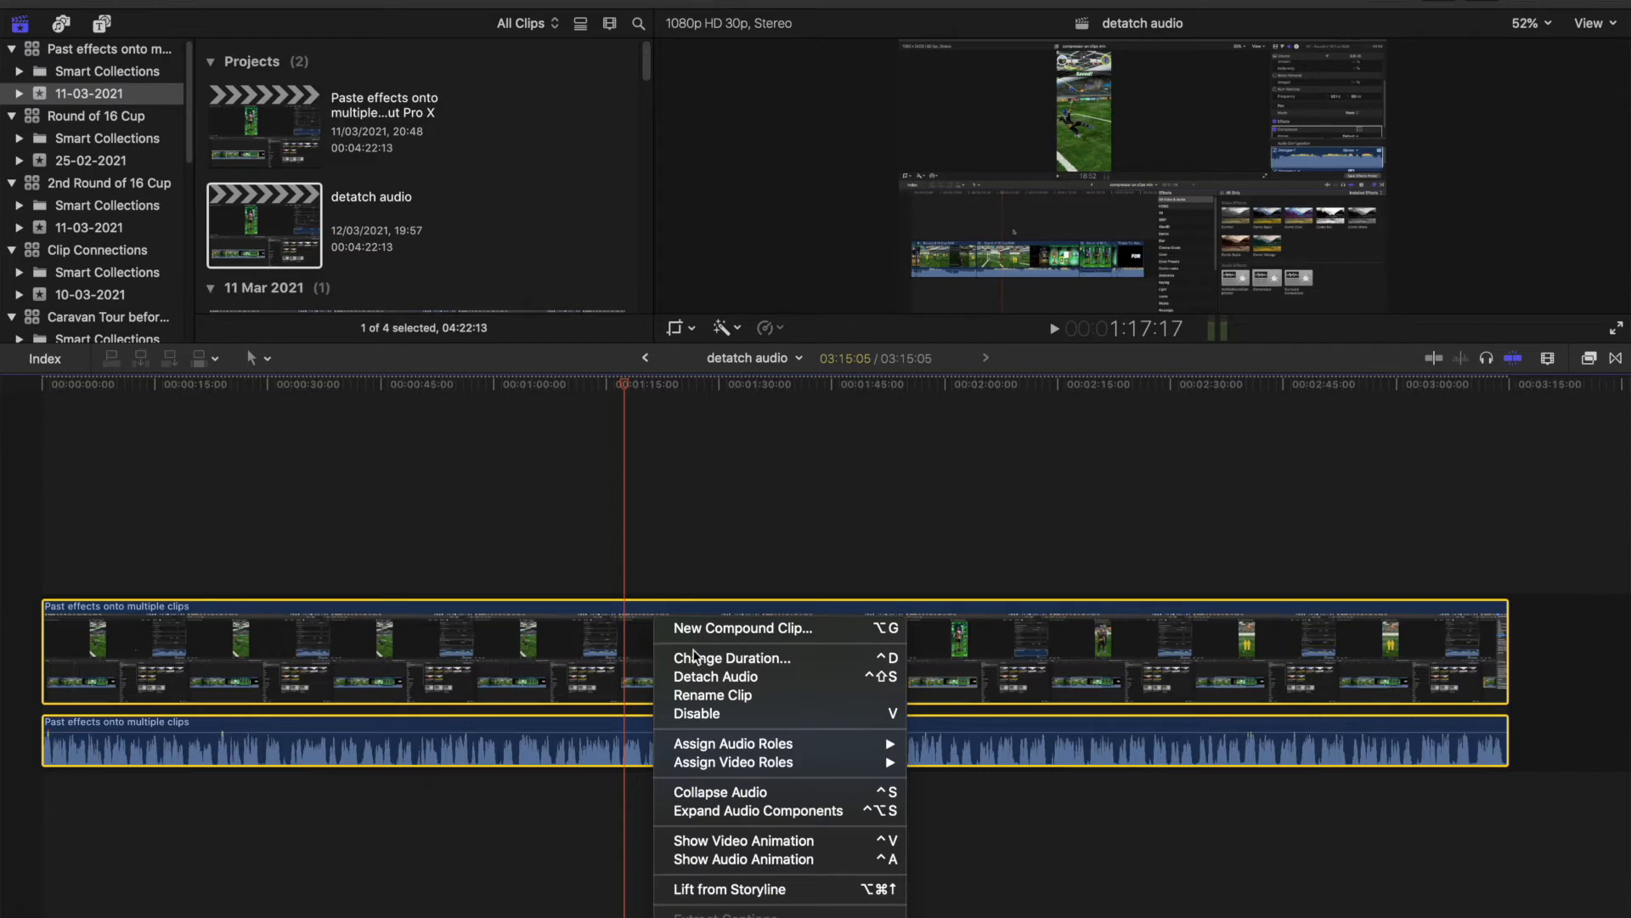
pyautogui.click(715, 677)
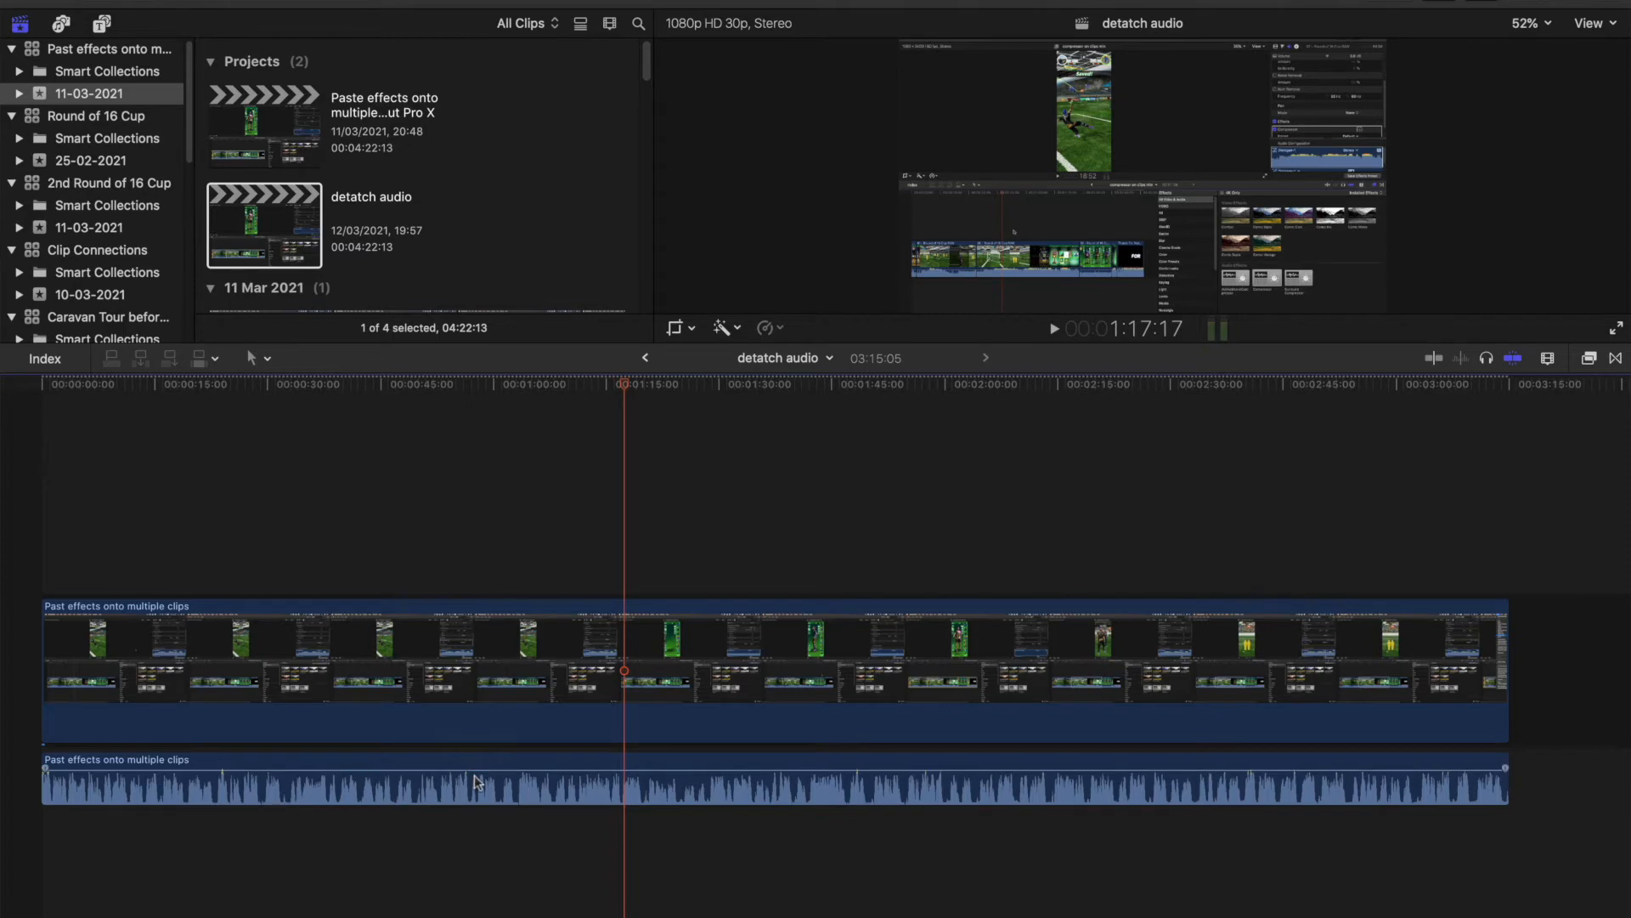
pyautogui.moveTo(504, 780)
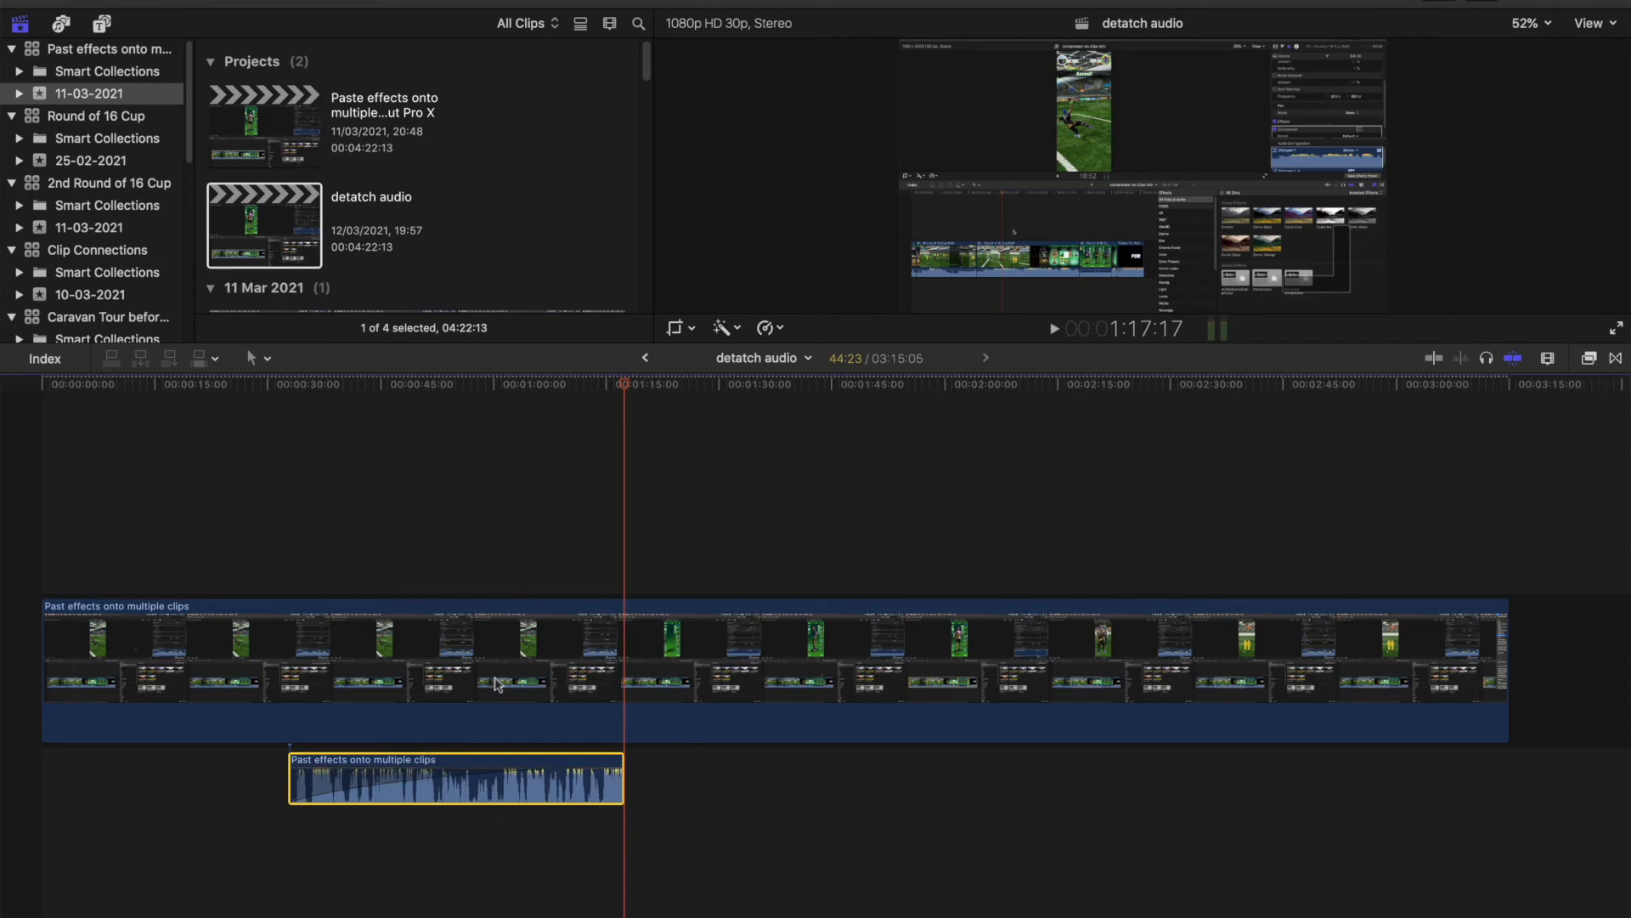
pyautogui.moveTo(508, 635)
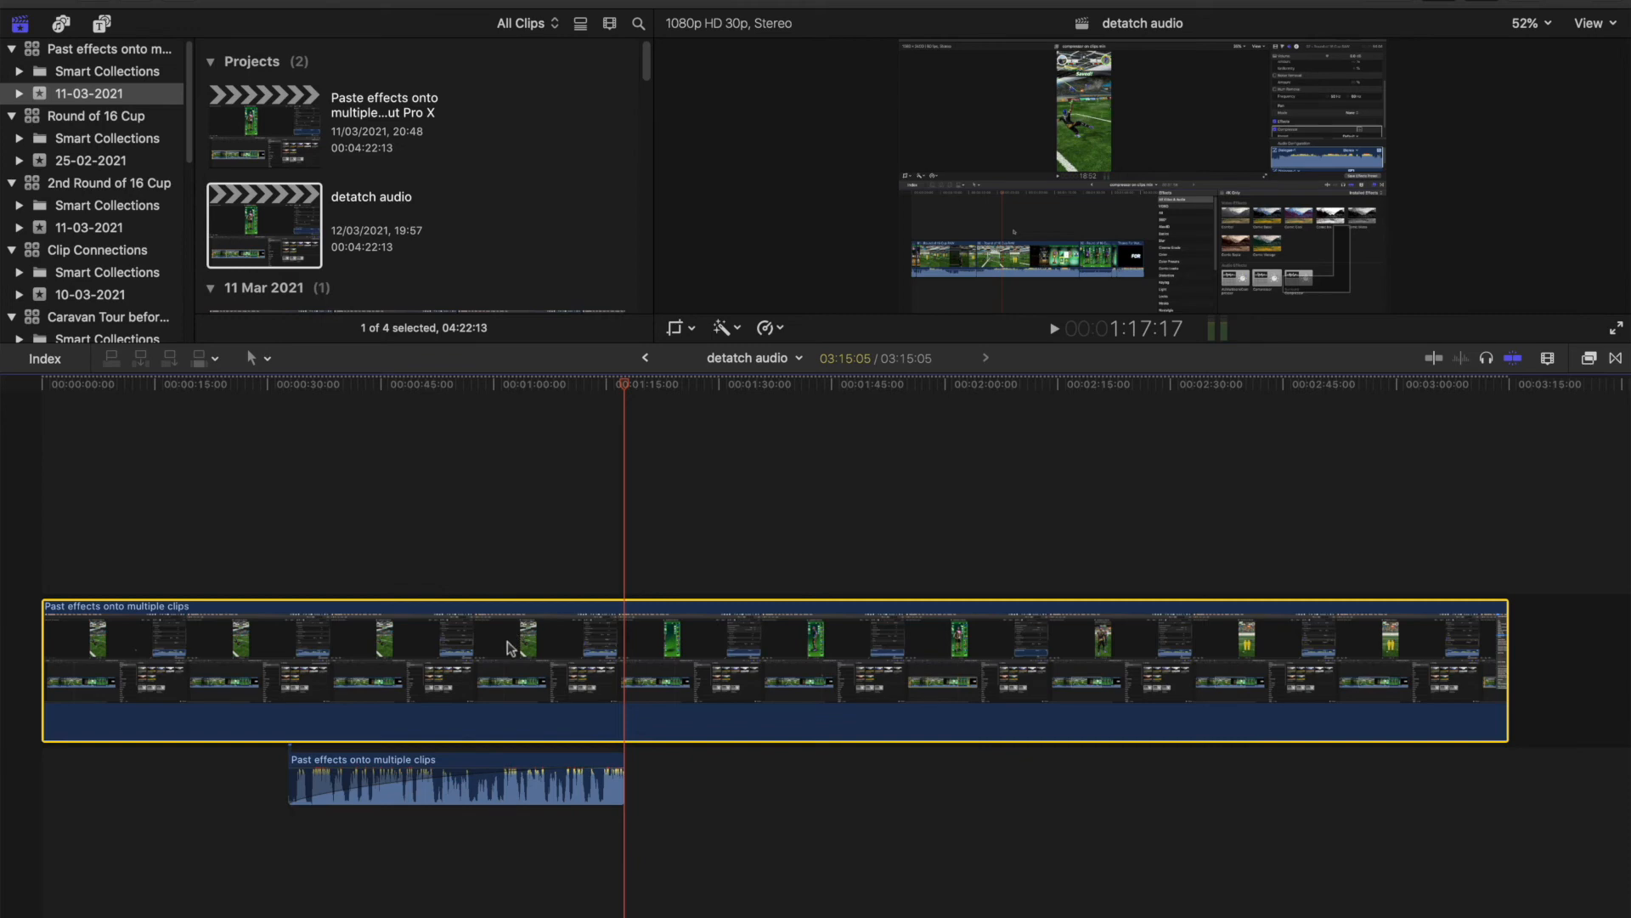
# Bring up the video clip's shortcut menu, where Detach Audio is now greyed out.
pyautogui.rightClick(517, 645)
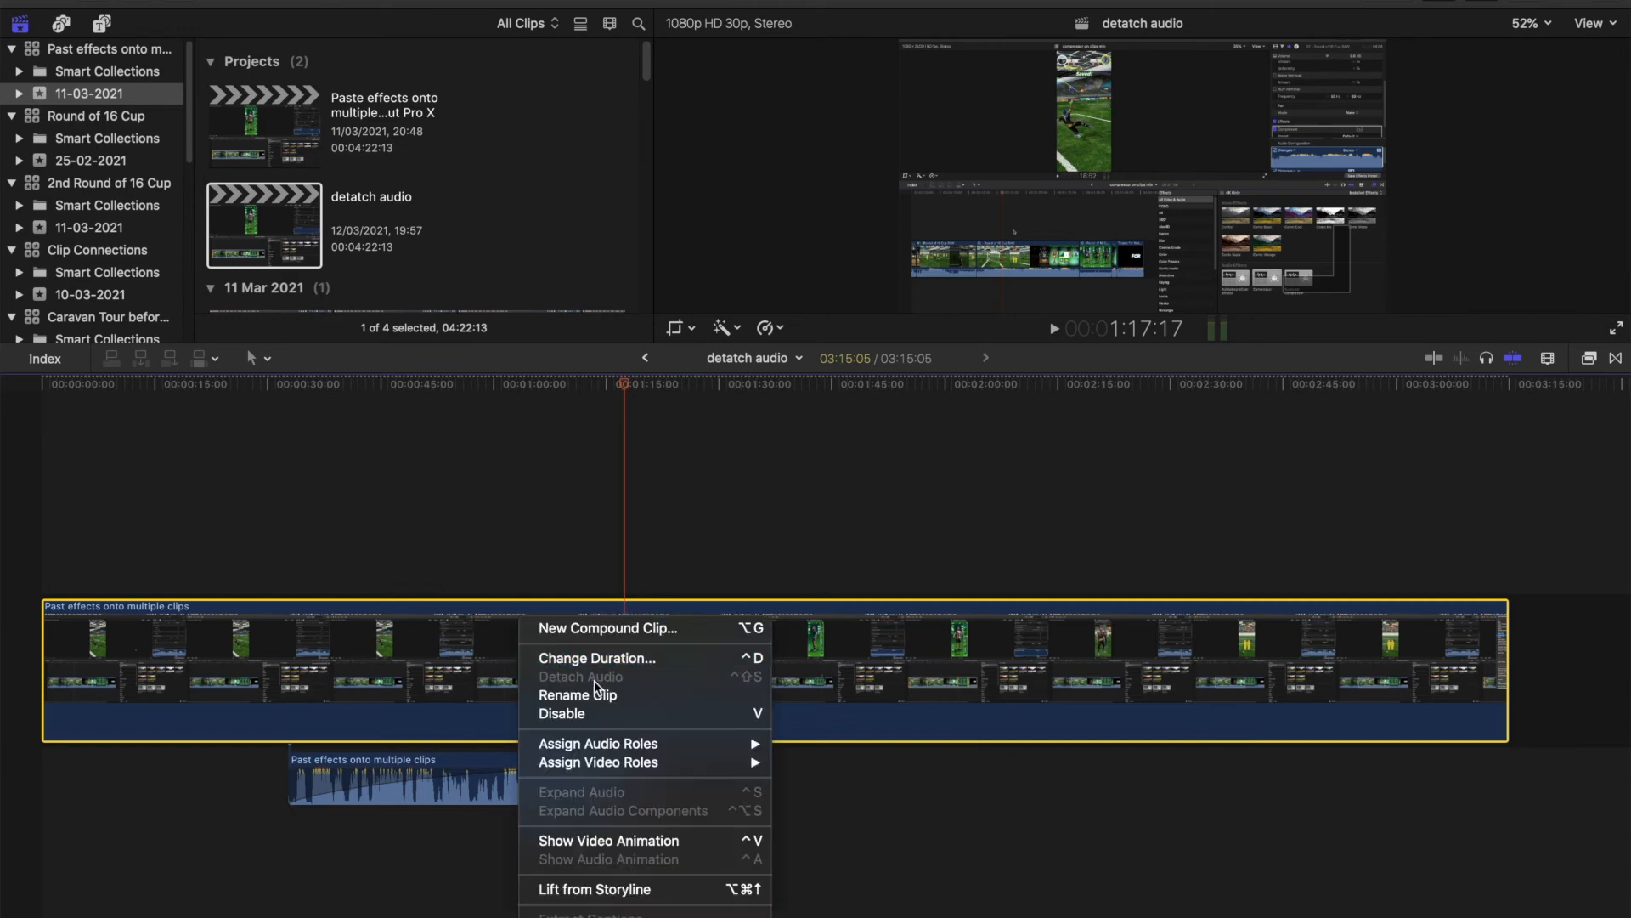